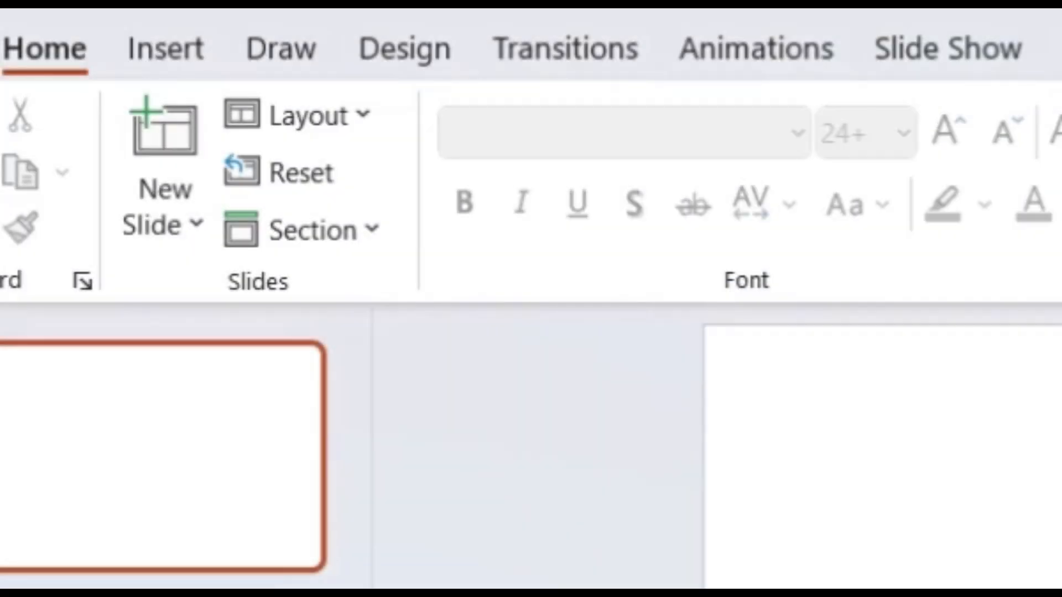
- Draw a tall rounded rectangle mid-slide and give it a light outlined shape style
click(165, 47)
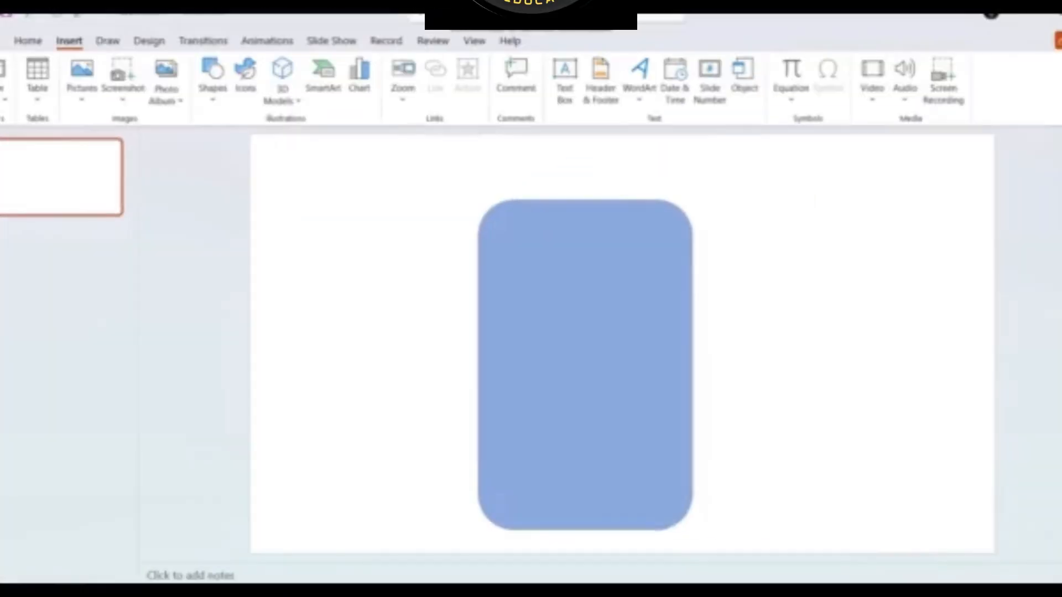
click(584, 364)
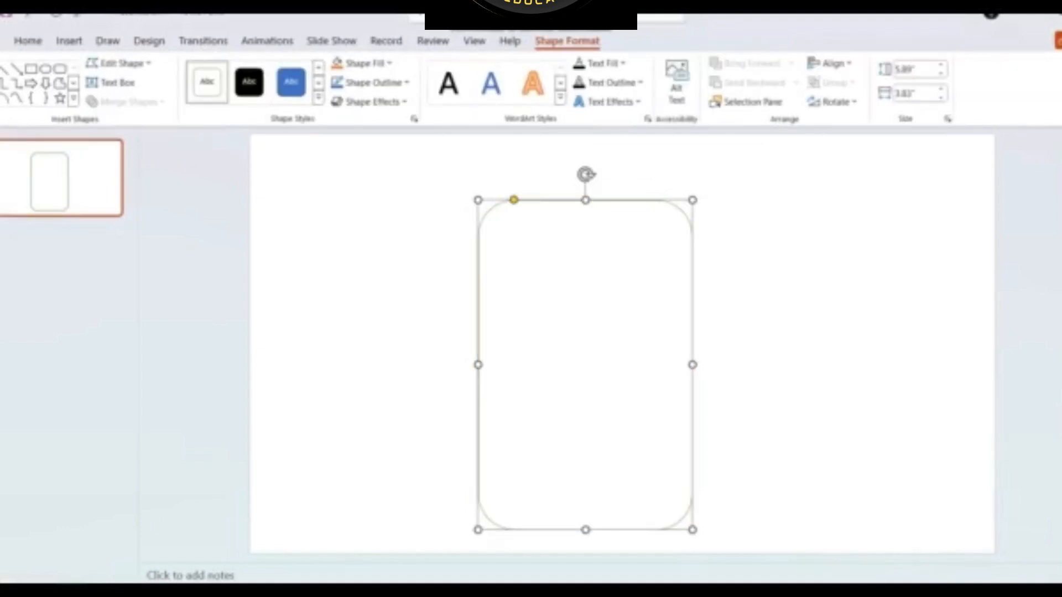
- Set the rounded rectangle to slide background fill and tilt it diagonally
right_click(586, 200)
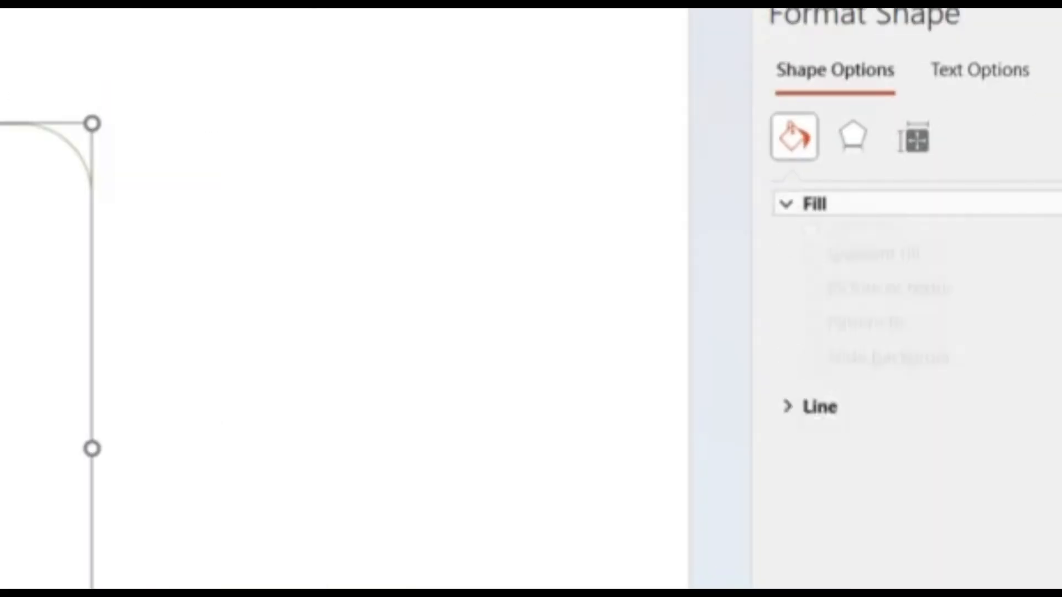
click(788, 204)
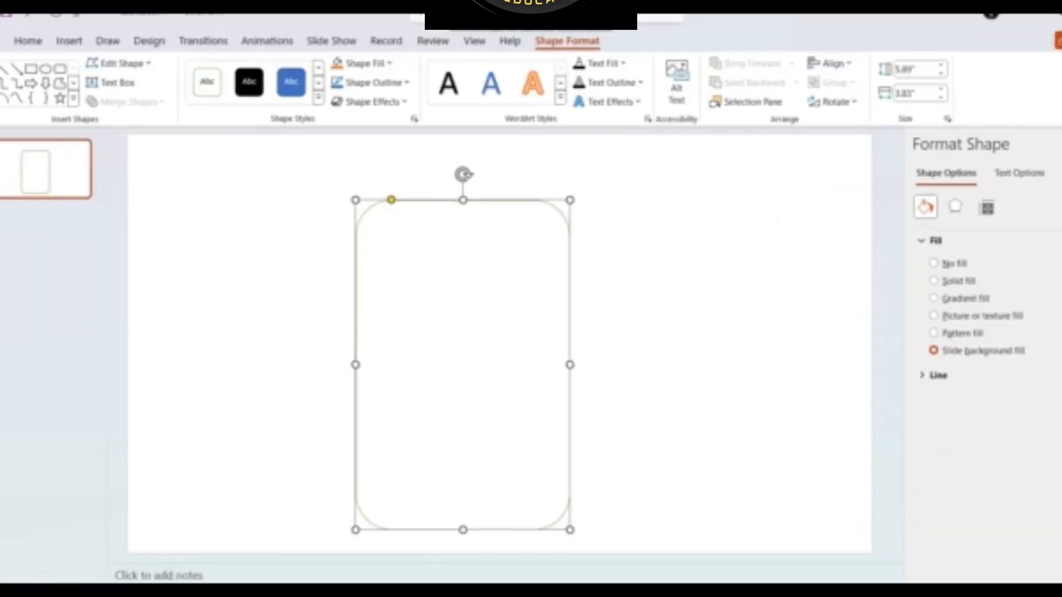
drag(462, 174, 593, 224)
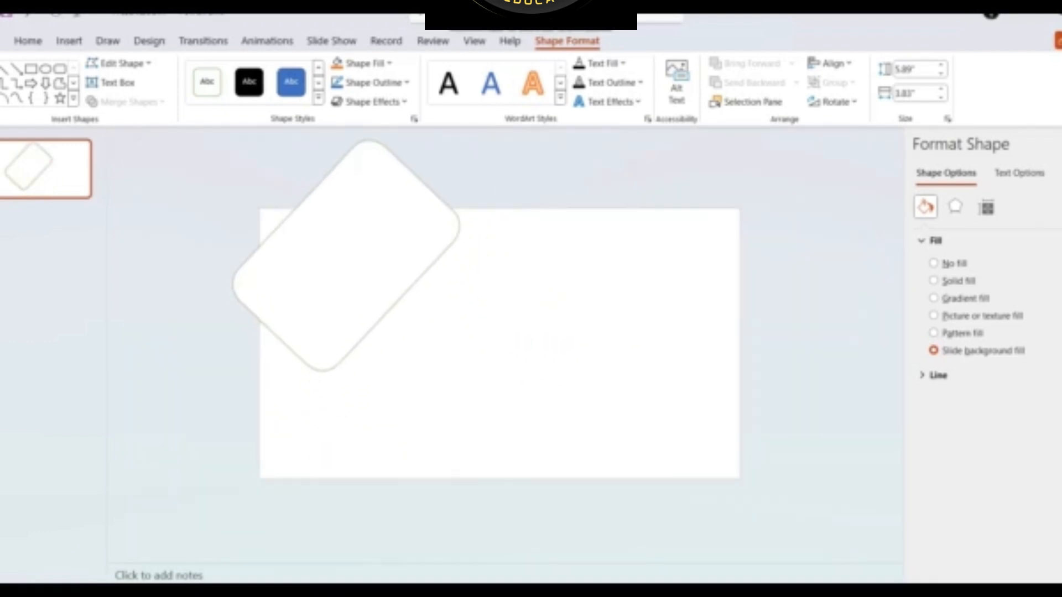
- Add a second tilted rounded rectangle overlapping the first
click(339, 257)
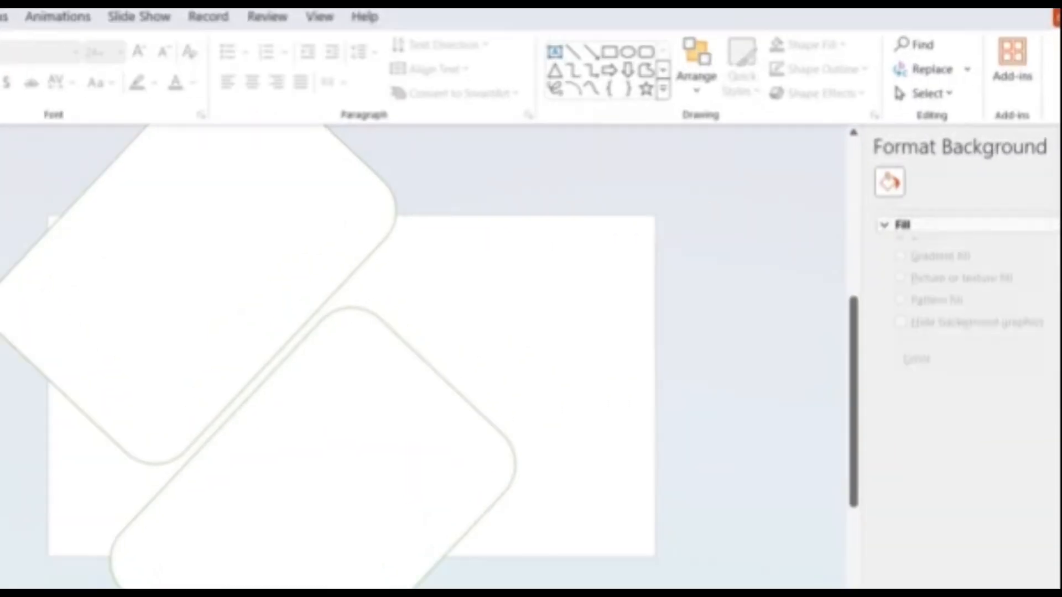
- Fill the slide background with the snowy temple picture and add a rectangle over the slide
click(900, 297)
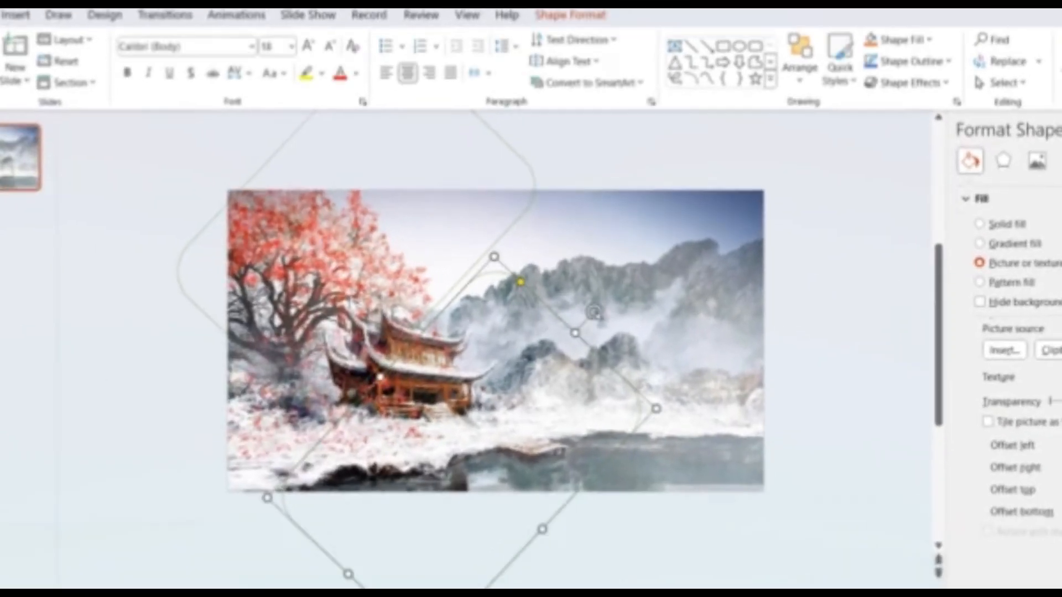
click(18, 13)
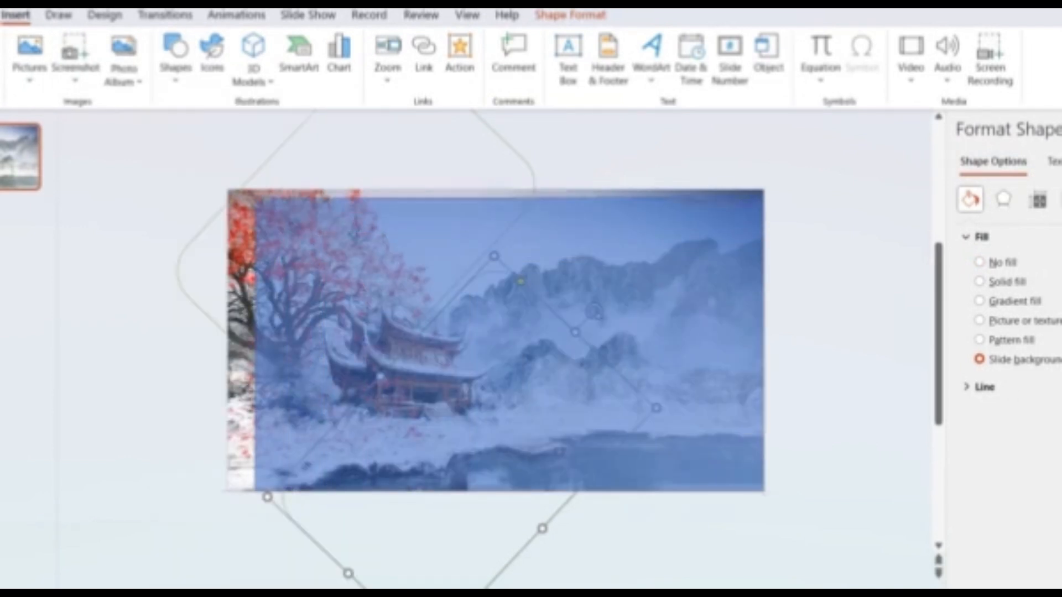
- Give the rectangle a solid blue fill and send it behind the tilted shapes
click(979, 281)
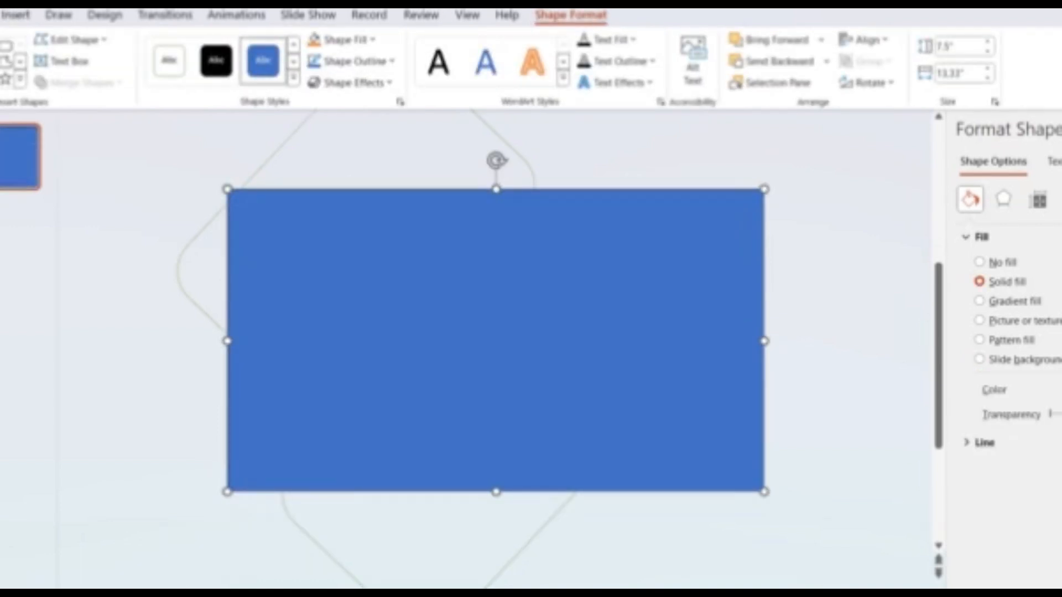
click(826, 61)
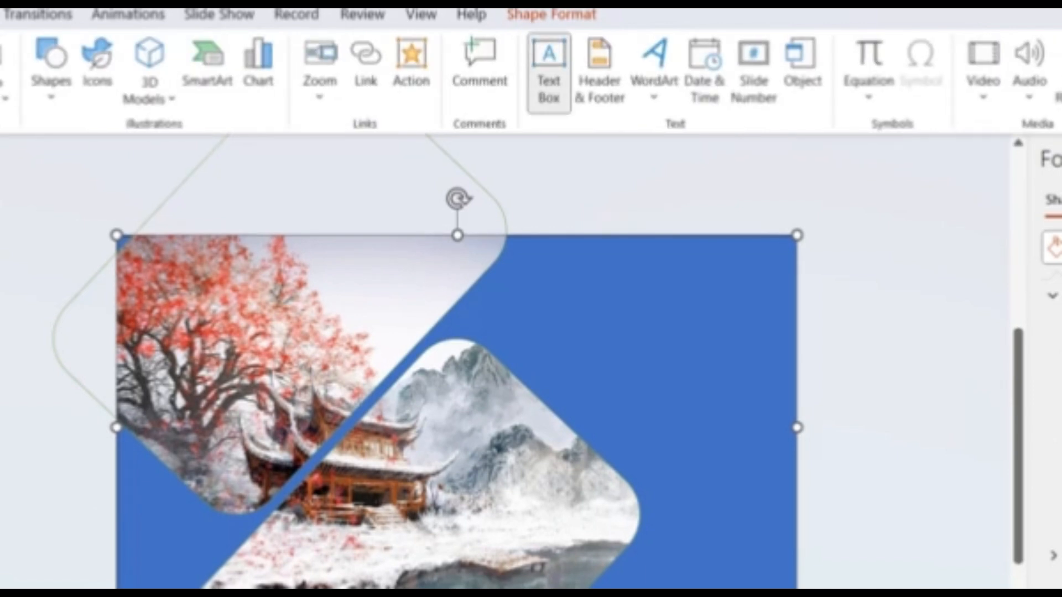
- Add a text box reading 'CHINA' on the blue area in a bold typeface
click(549, 67)
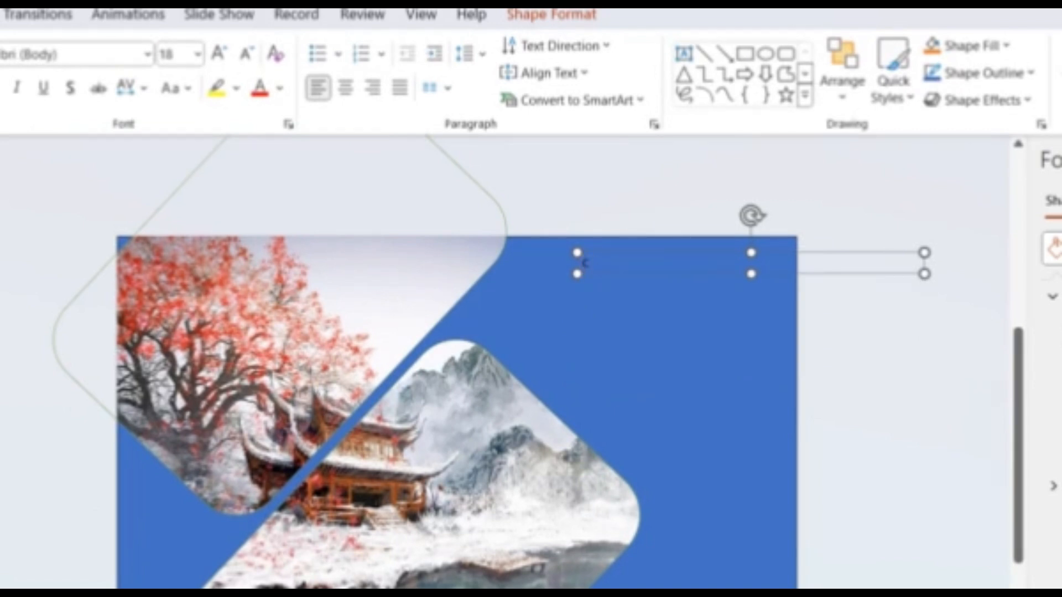
text(CHINA)
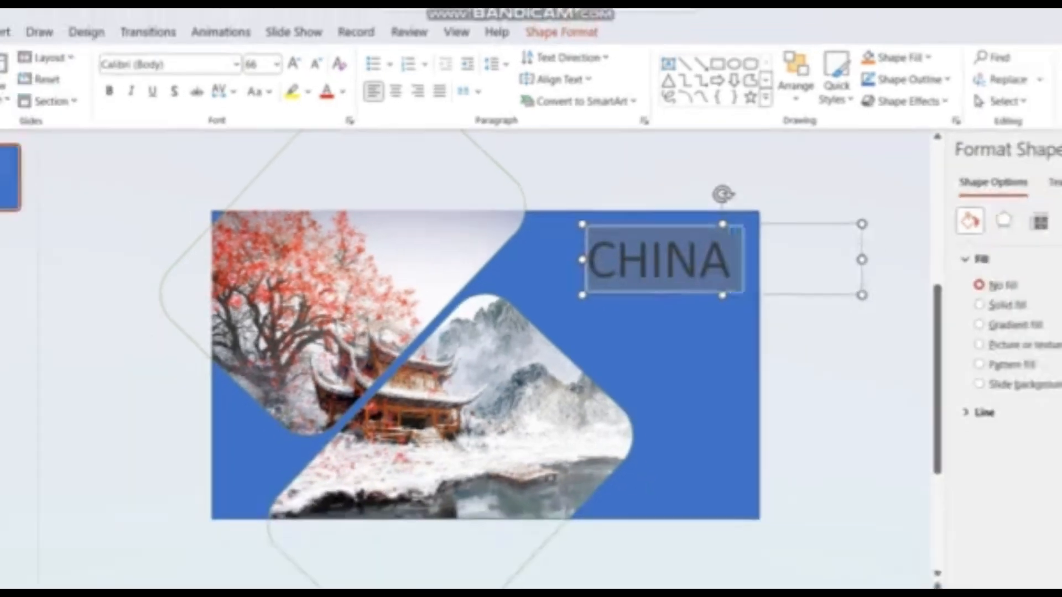
click(235, 63)
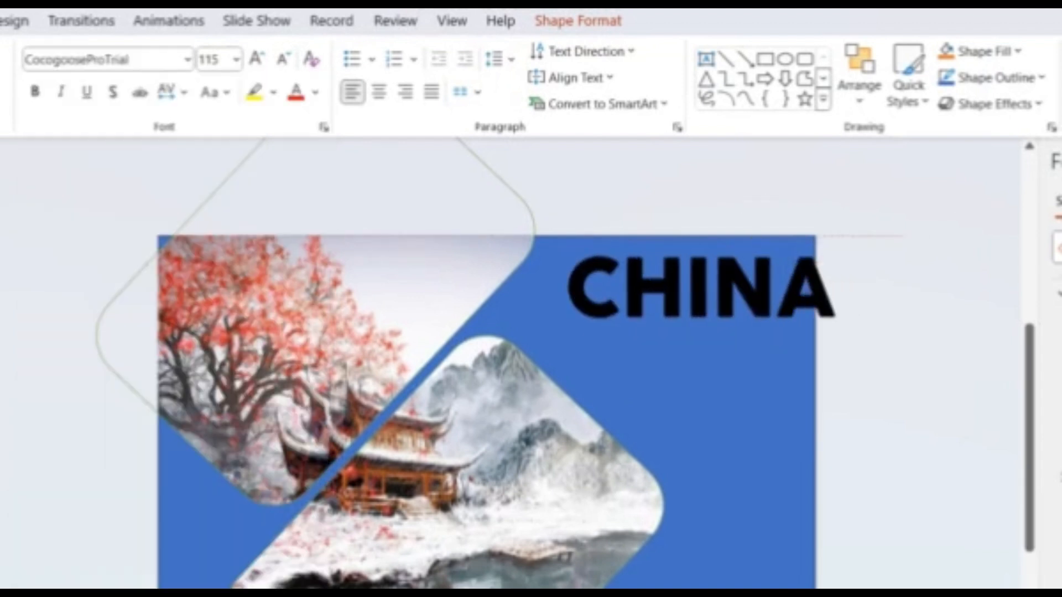
- Combine the blue rectangle with the CHINA text to cut out the letters, then duplicate the slide
click(684, 288)
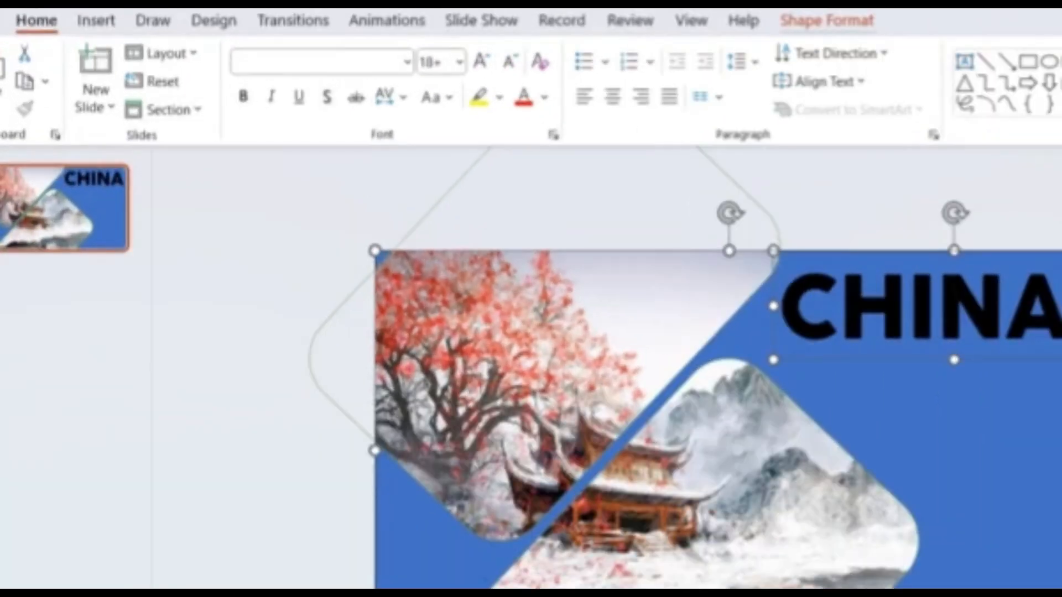
click(181, 109)
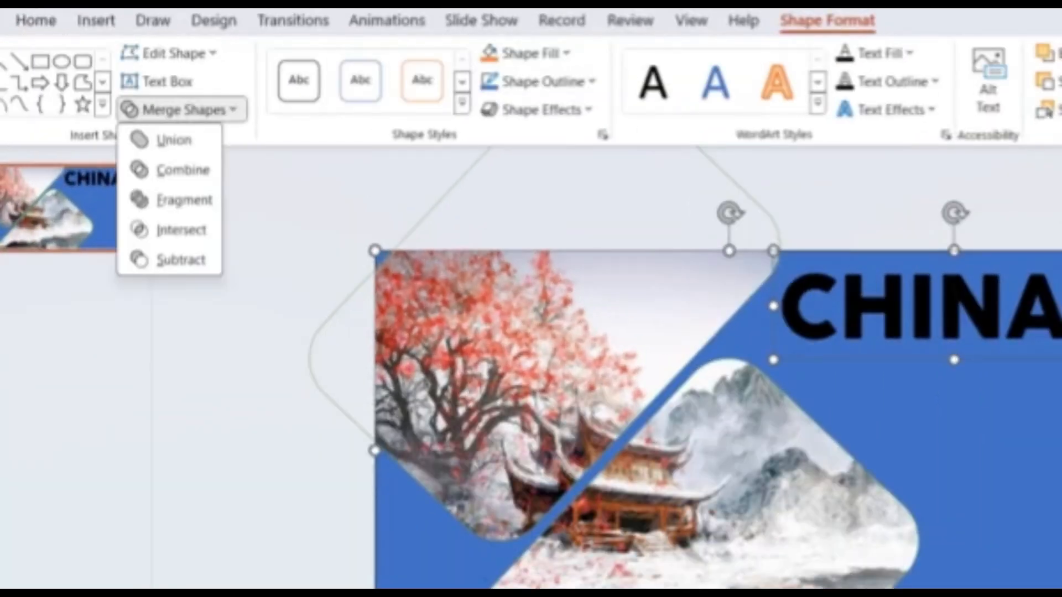
click(47, 17)
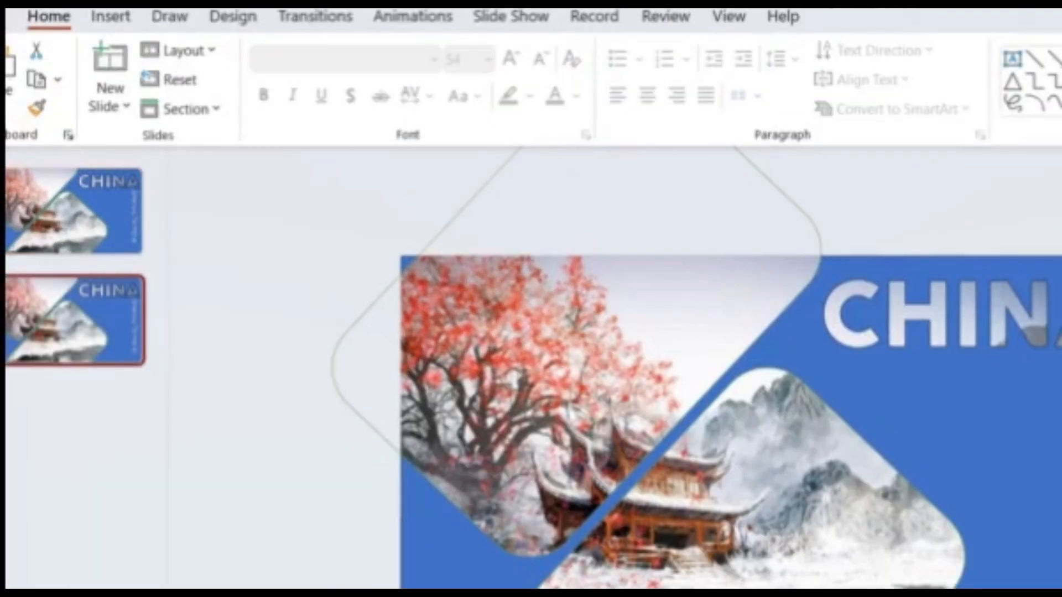
click(73, 211)
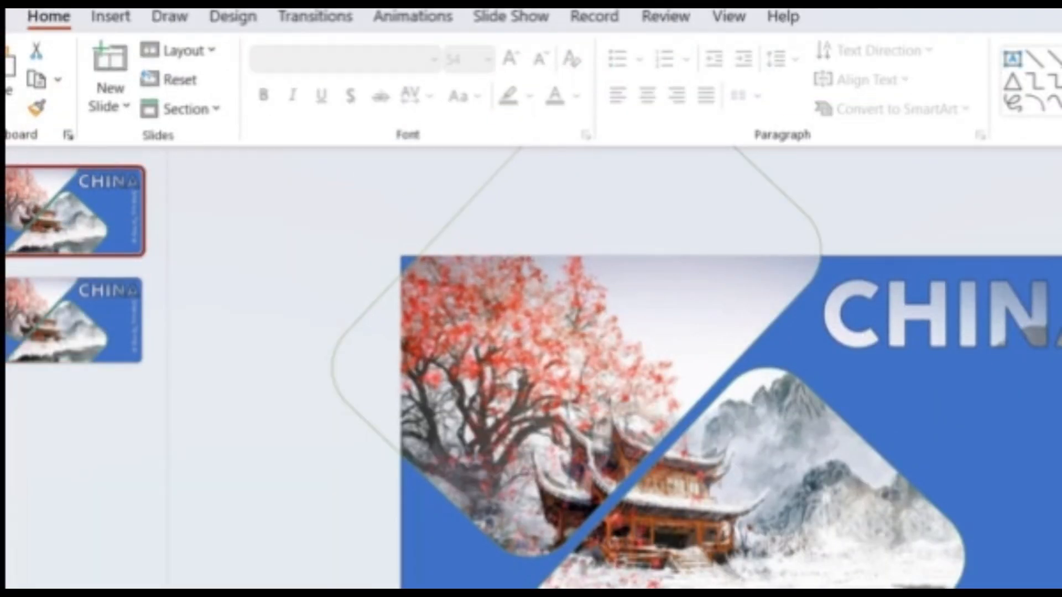